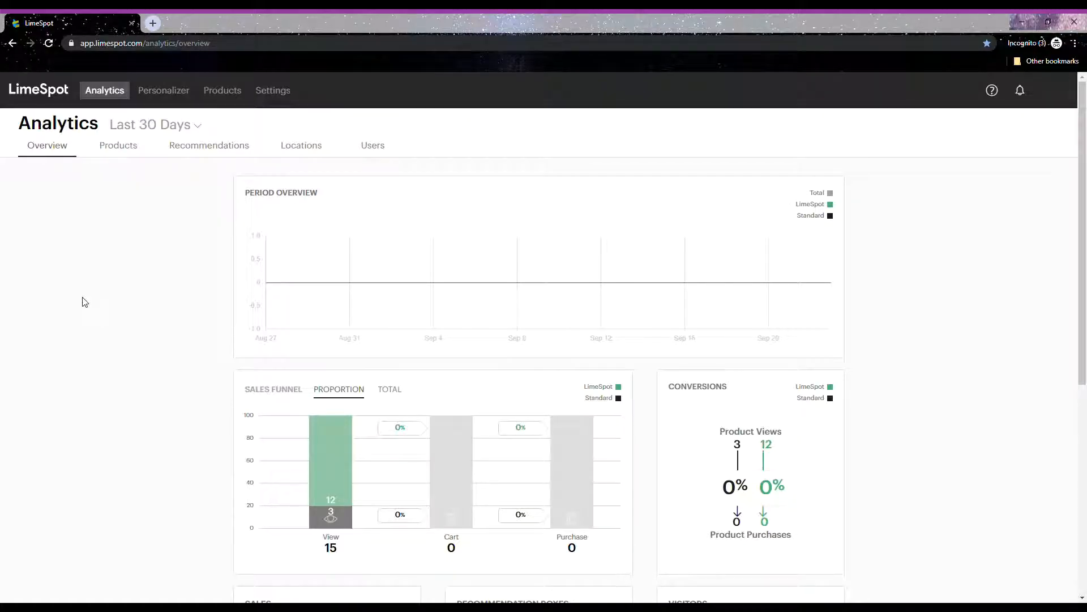
Step: Open the Personalizer section listing recommendation boxes per store page
{"action": "left_click", "coordinate": [163, 90]}
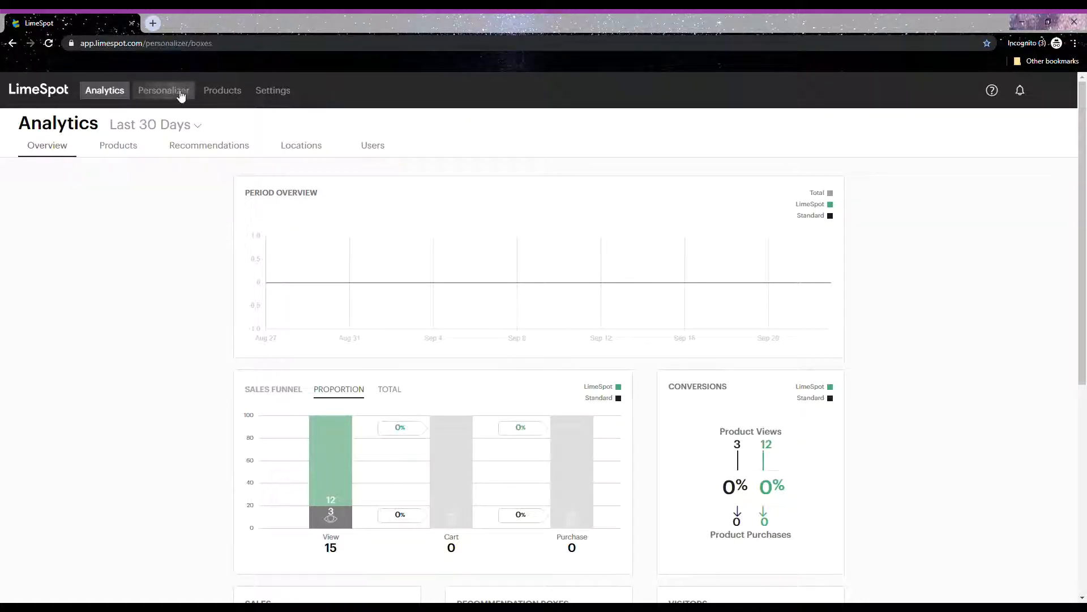
{"action": "left_click", "coordinate": [163, 90]}
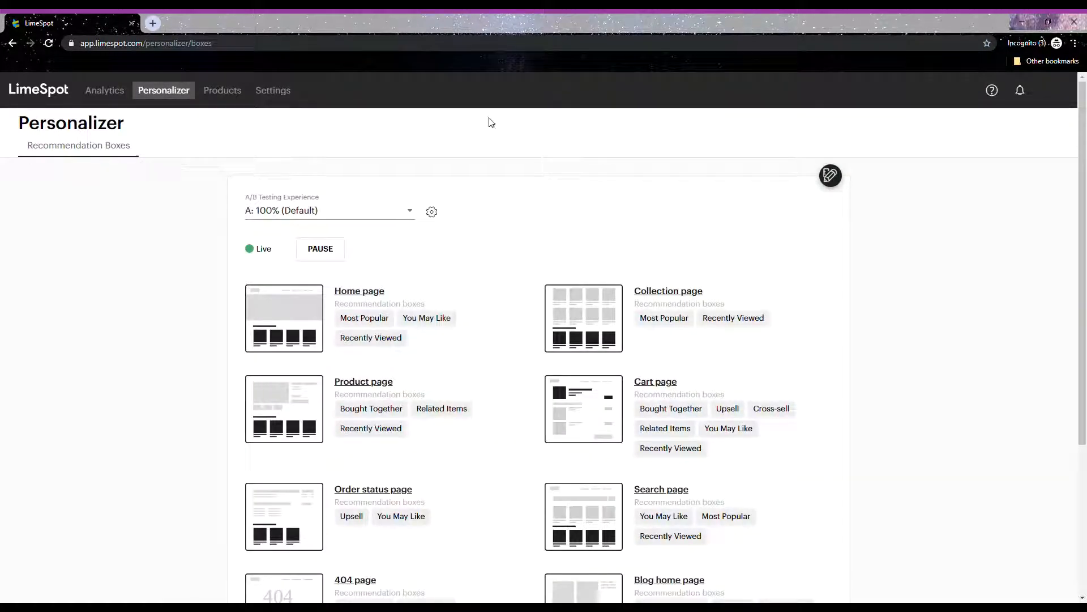
{"action": "mouse_move", "coordinate": [830, 175]}
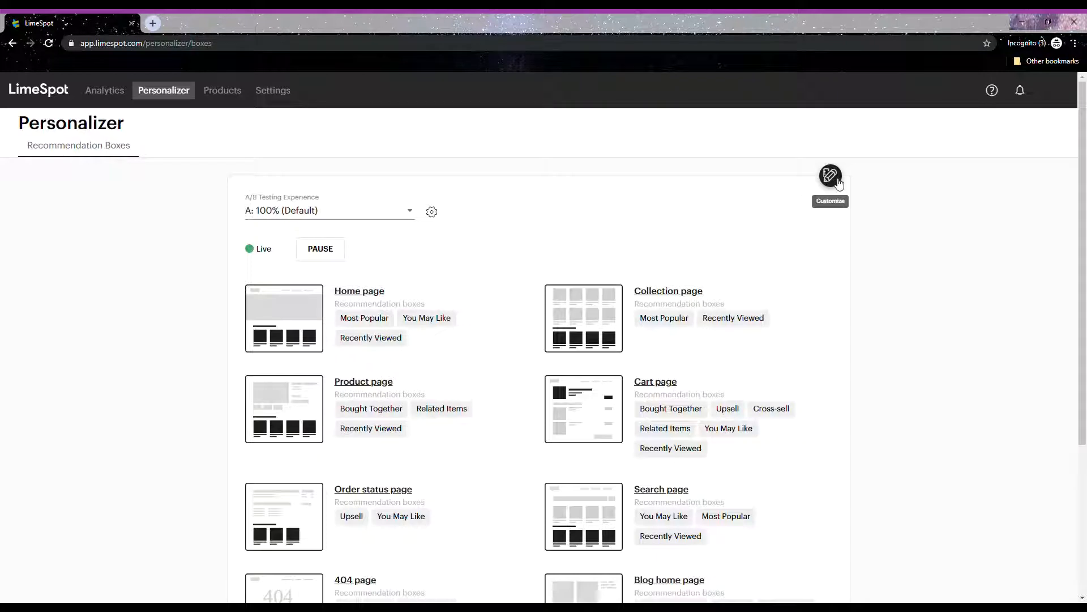
Step: Open the Box Designer and scroll the home page preview down and back up
{"action": "left_click", "coordinate": [829, 175]}
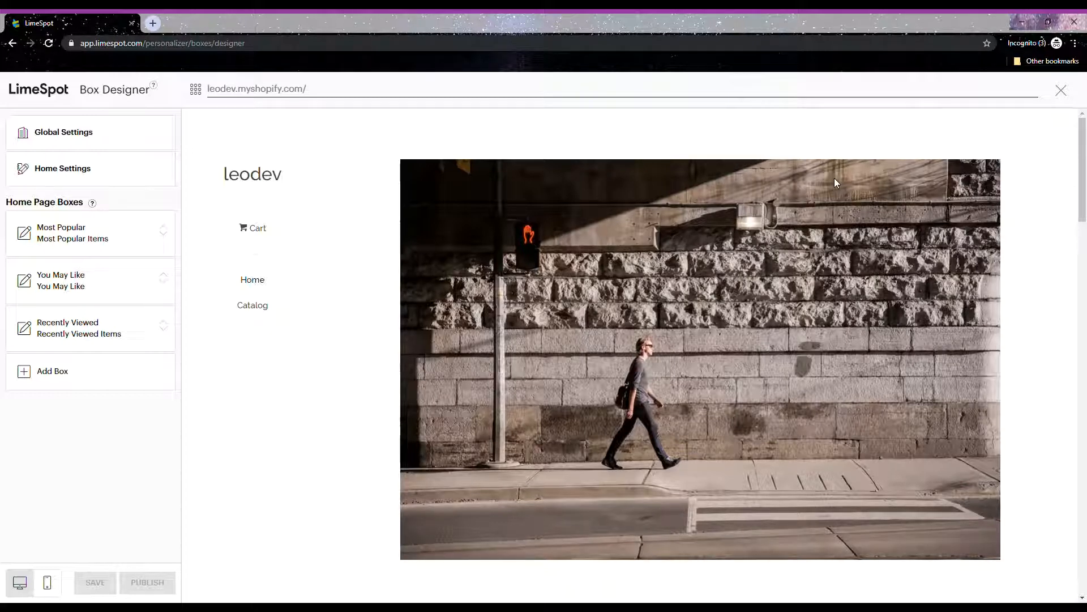
{"action": "scroll", "scroll_direction": "down", "scroll_amount": 3}
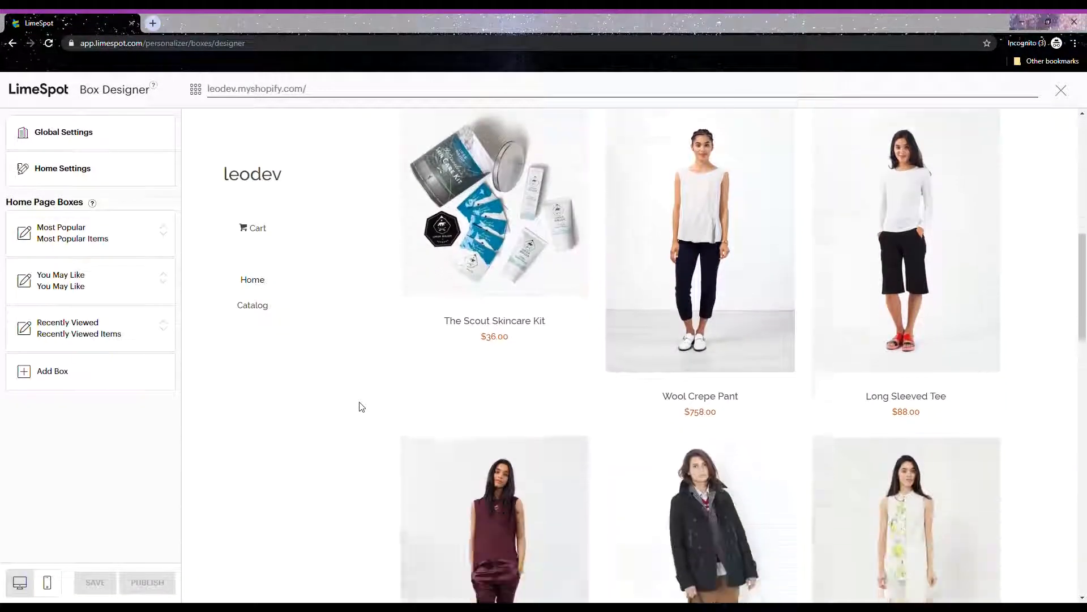
{"action": "scroll", "scroll_direction": "down", "scroll_amount": 3}
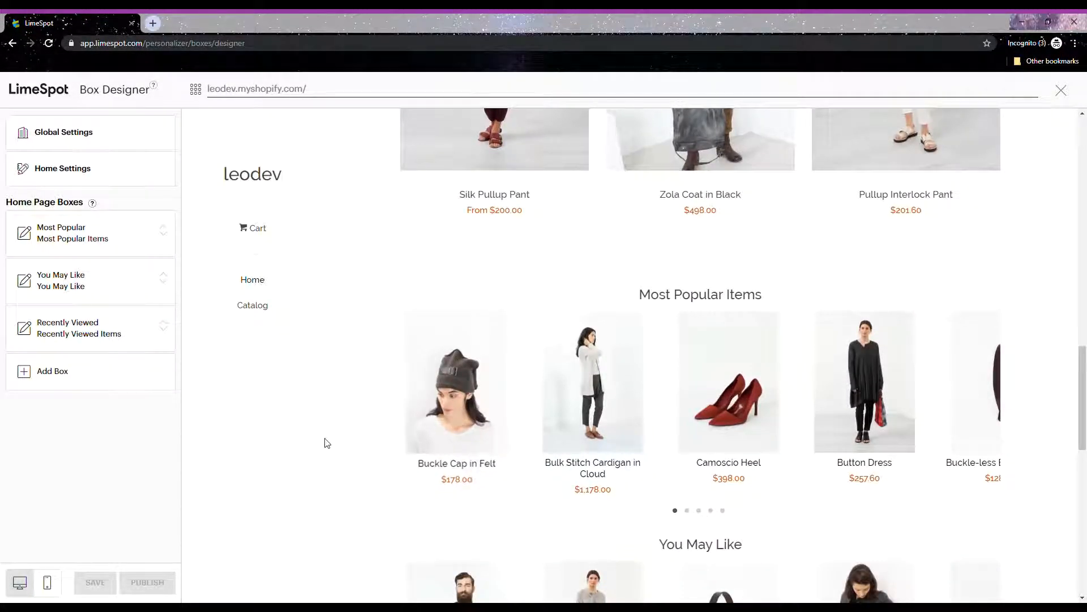
{"action": "scroll", "scroll_direction": "down", "scroll_amount": 3}
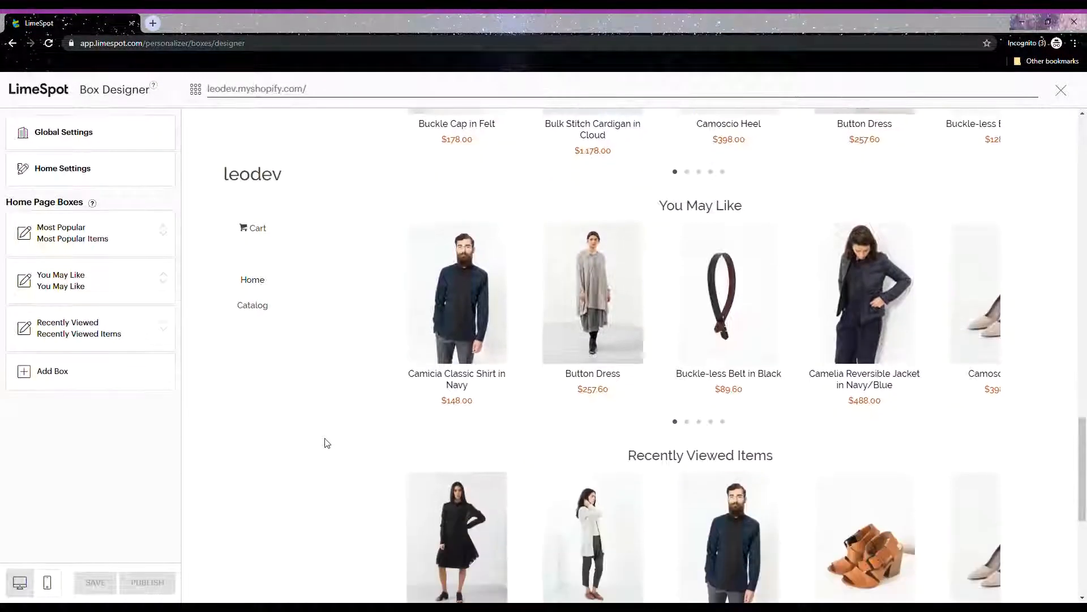
{"action": "scroll", "scroll_direction": "down", "scroll_amount": 3}
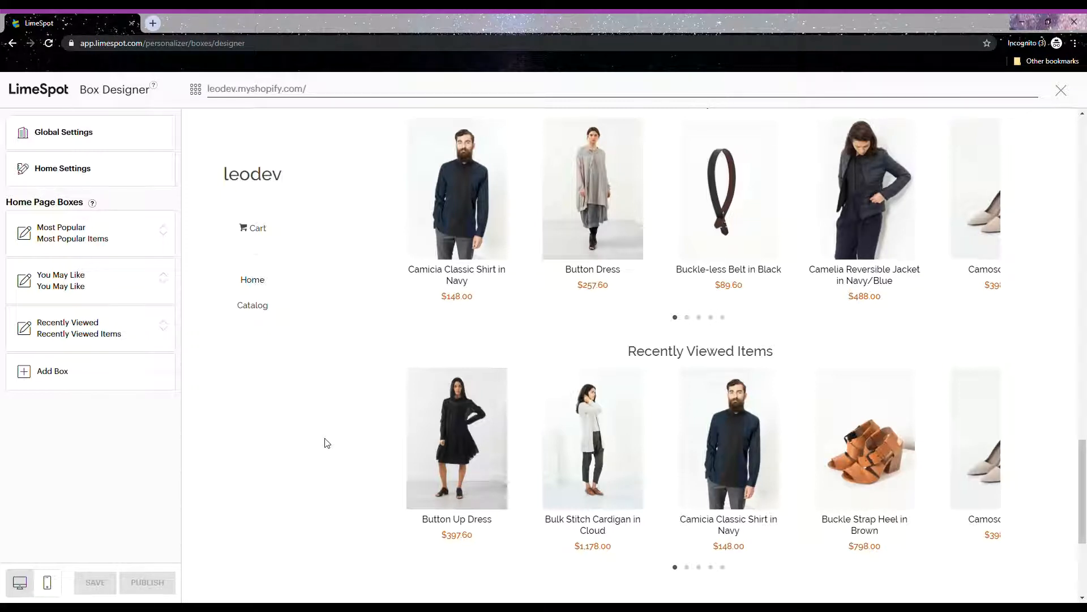
{"action": "scroll", "scroll_direction": "up", "scroll_amount": 3}
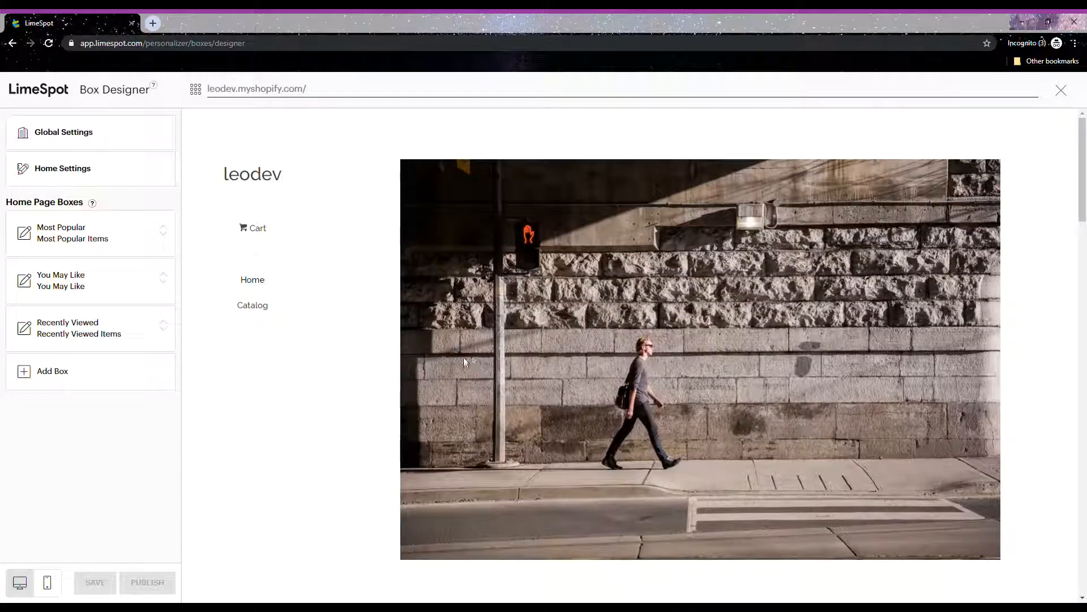
Step: Open the Most Popular box settings from the Home Page Boxes list
{"action": "scroll", "scroll_direction": "down", "scroll_amount": 3}
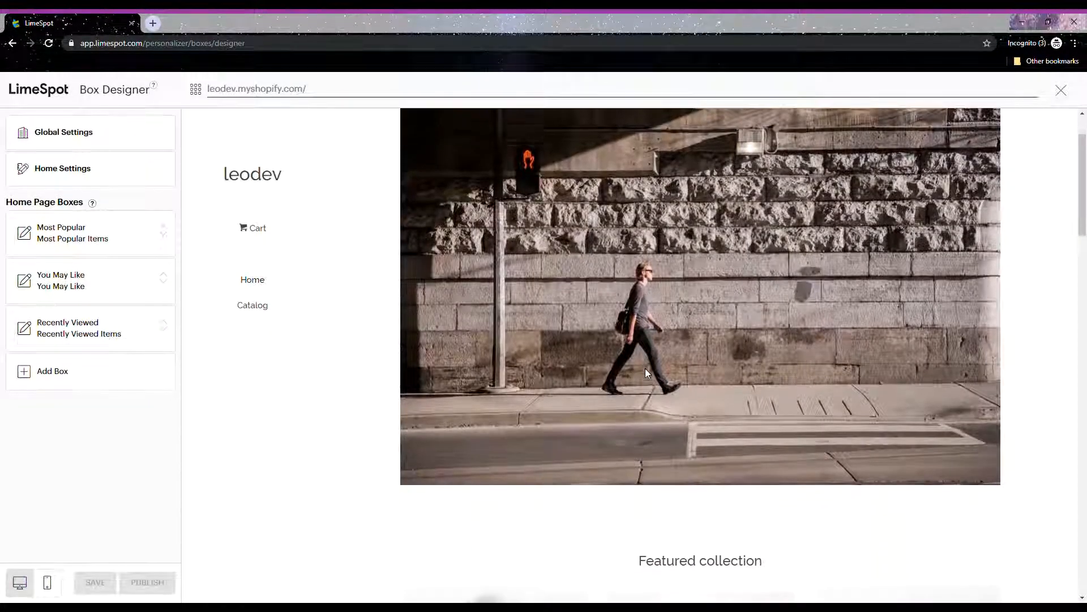
{"action": "scroll", "scroll_direction": "down", "scroll_amount": 3}
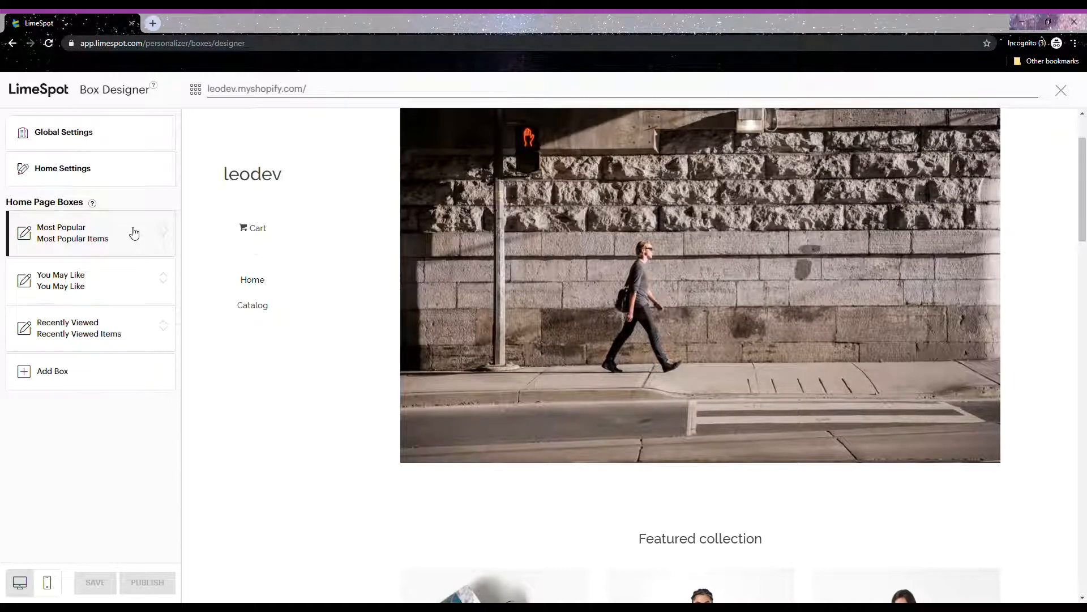
{"action": "left_click", "coordinate": [73, 232]}
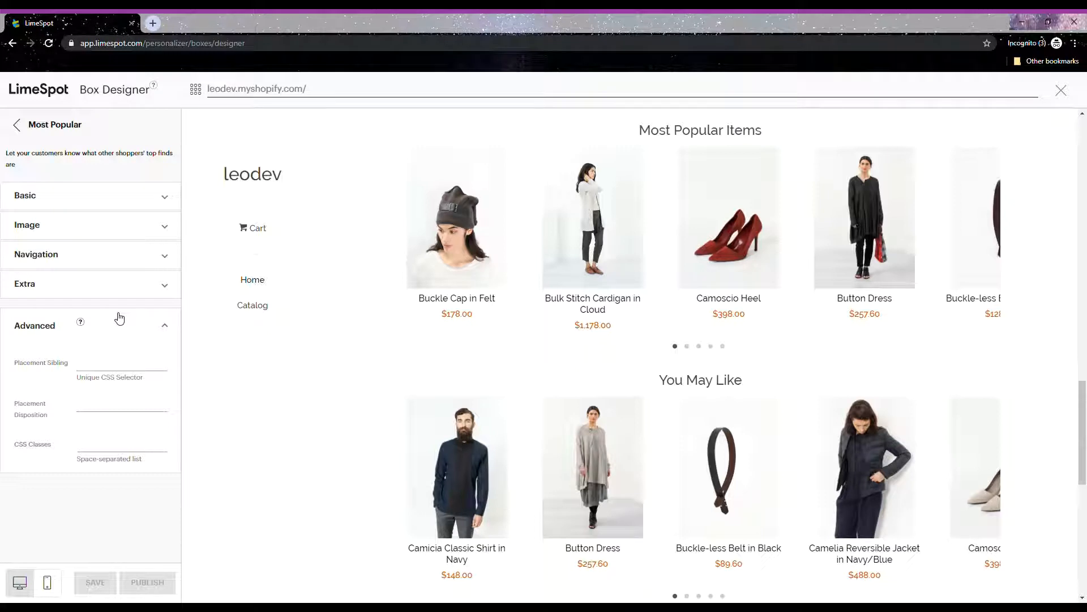
{"action": "left_click", "coordinate": [80, 322]}
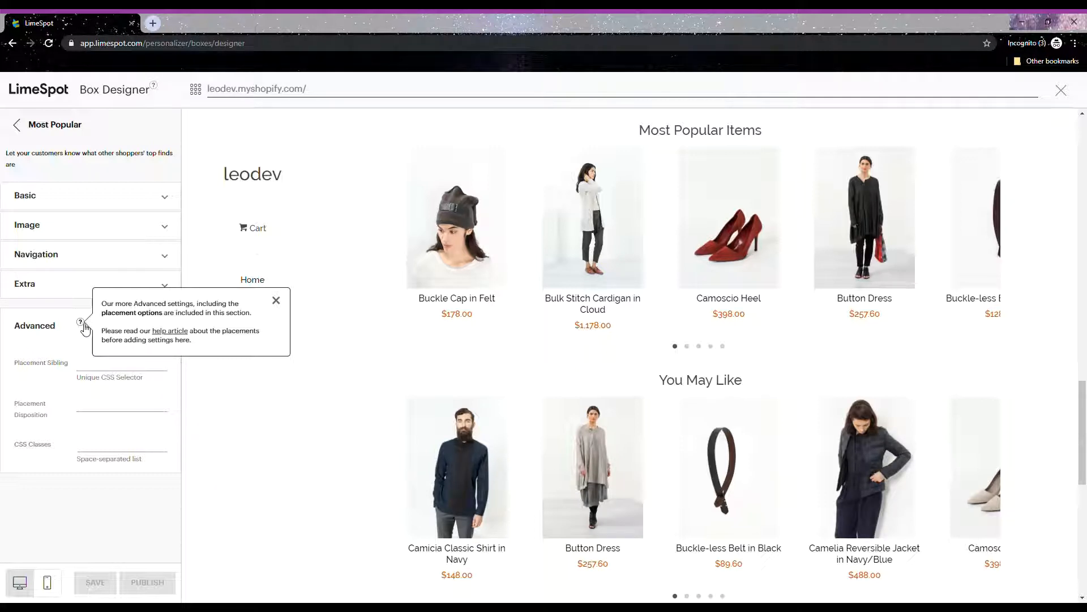
{"action": "left_click", "coordinate": [276, 300]}
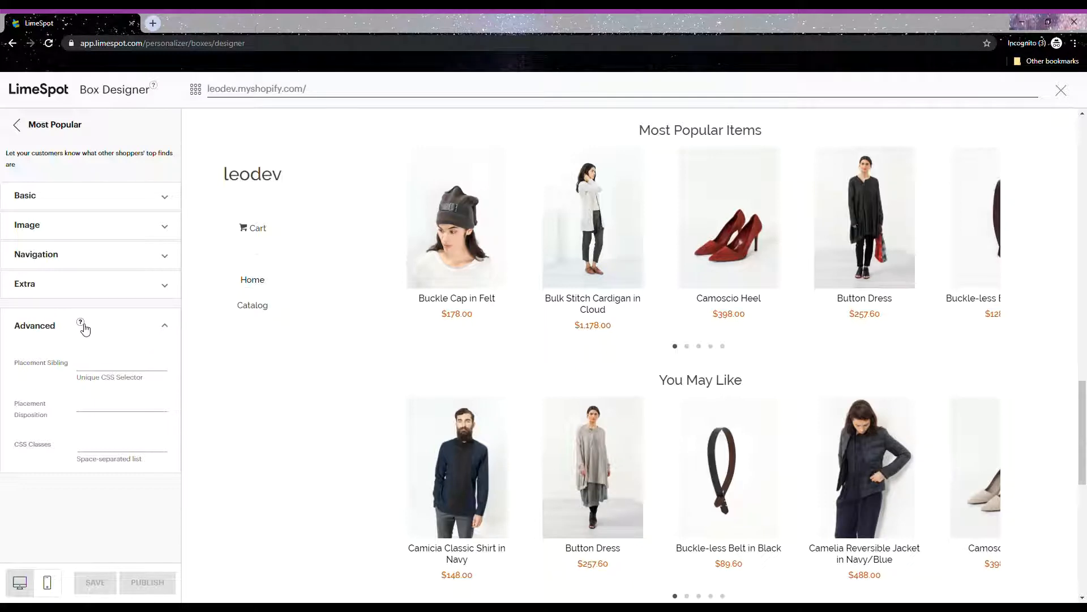
{"action": "mouse_move", "coordinate": [117, 369]}
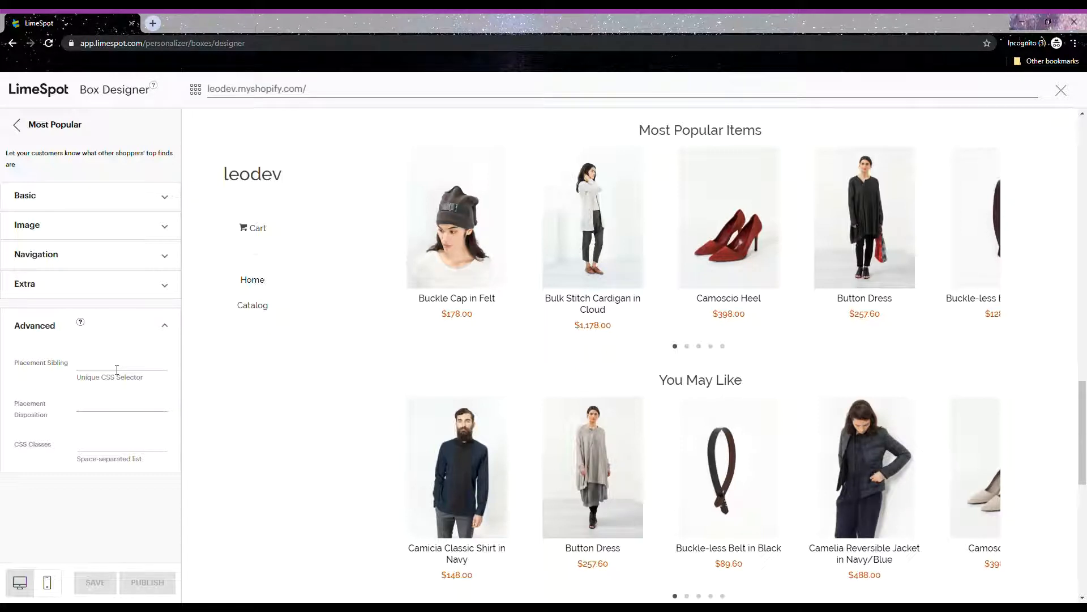
{"action": "mouse_move", "coordinate": [374, 371]}
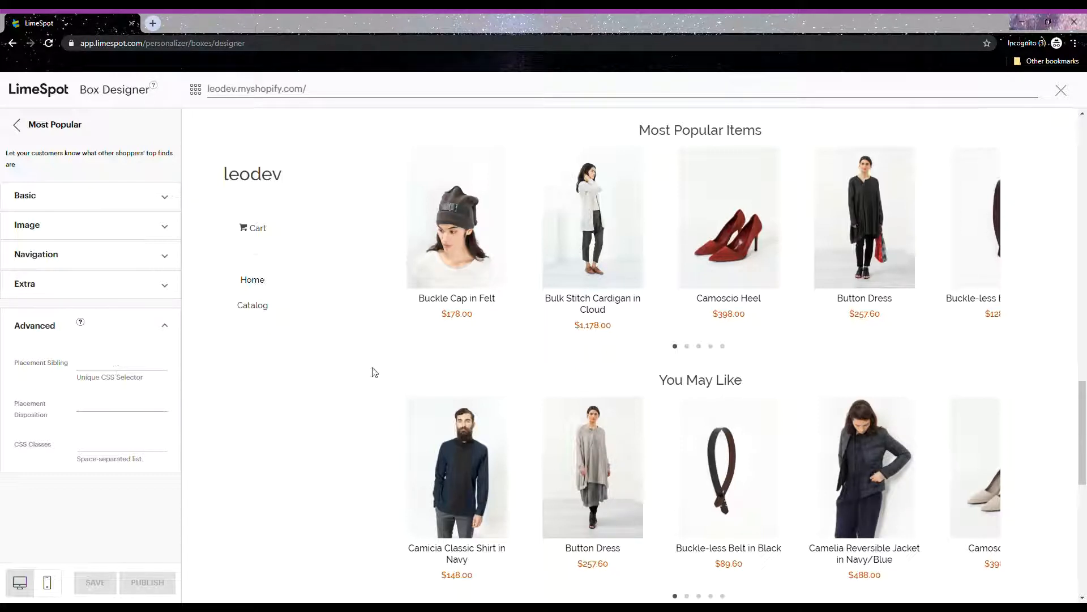
{"action": "scroll", "scroll_direction": "down", "scroll_amount": 3}
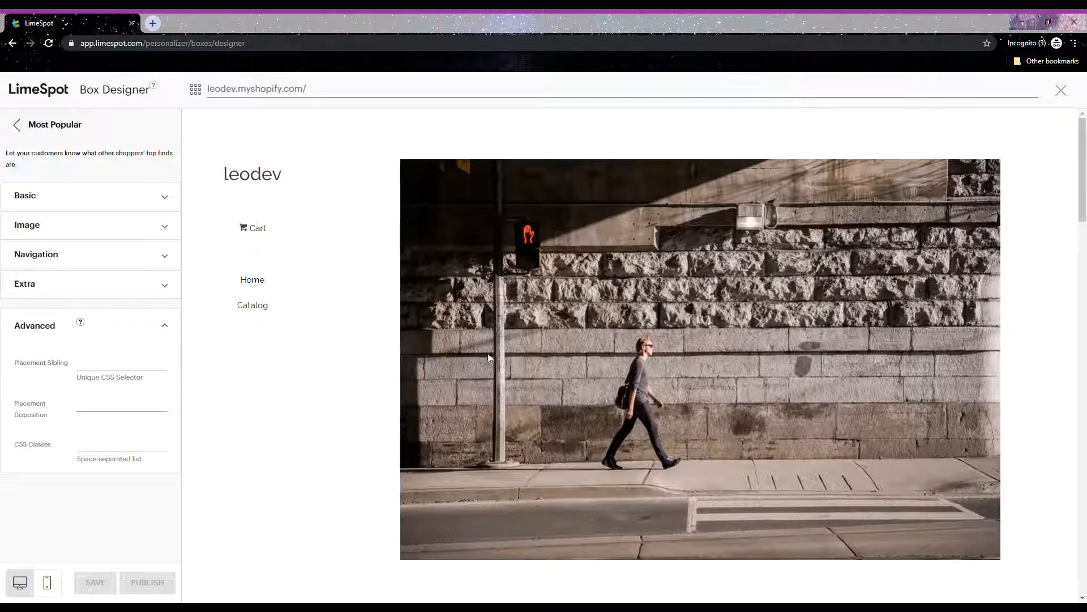
{"action": "mouse_move", "coordinate": [418, 394]}
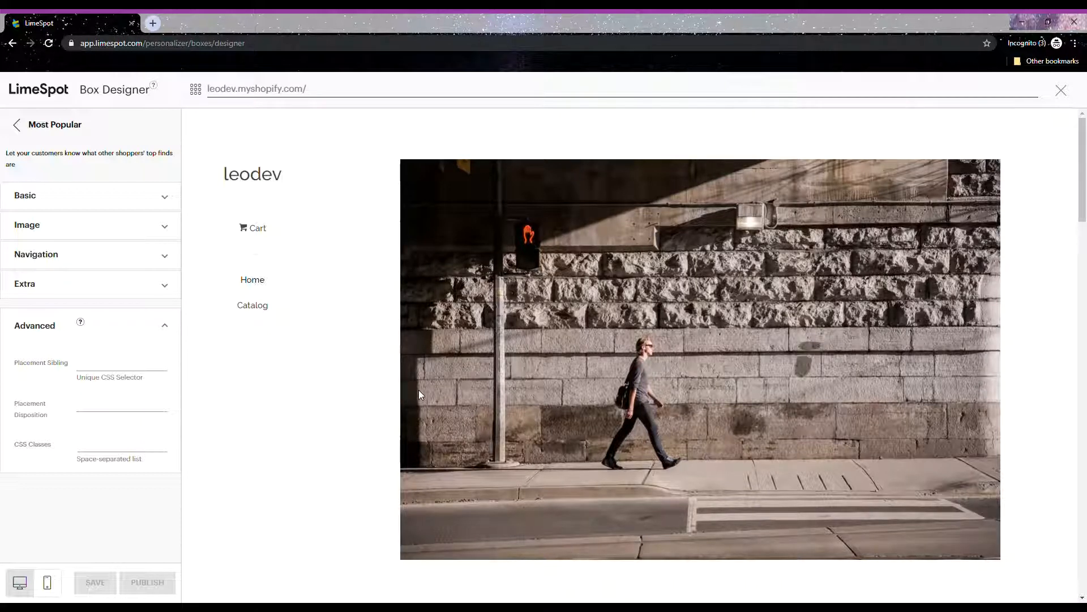
{"action": "mouse_move", "coordinate": [426, 435]}
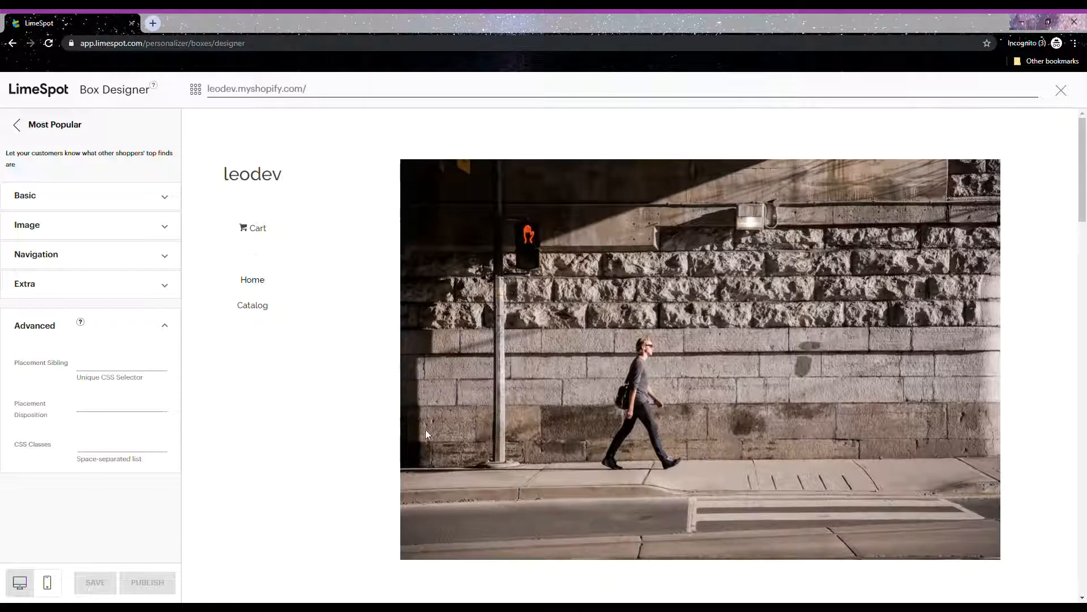
{"action": "mouse_move", "coordinate": [443, 475]}
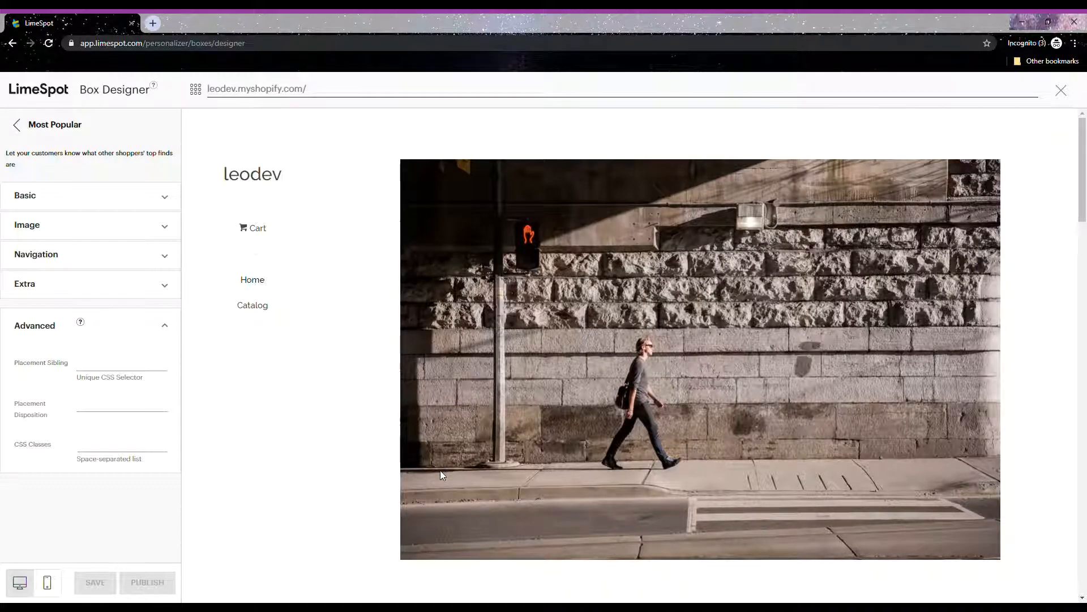
Step: Open DevTools and inspect the shopify-section-slideshow div and its flex-viewport child
{"action": "key", "text": "F12"}
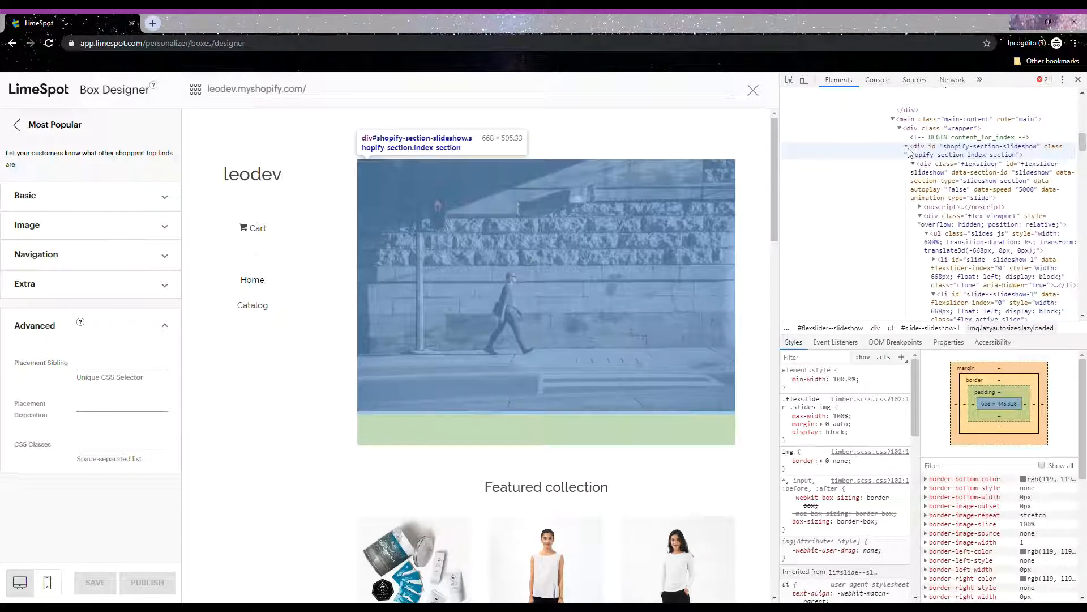
{"action": "left_click", "coordinate": [906, 146]}
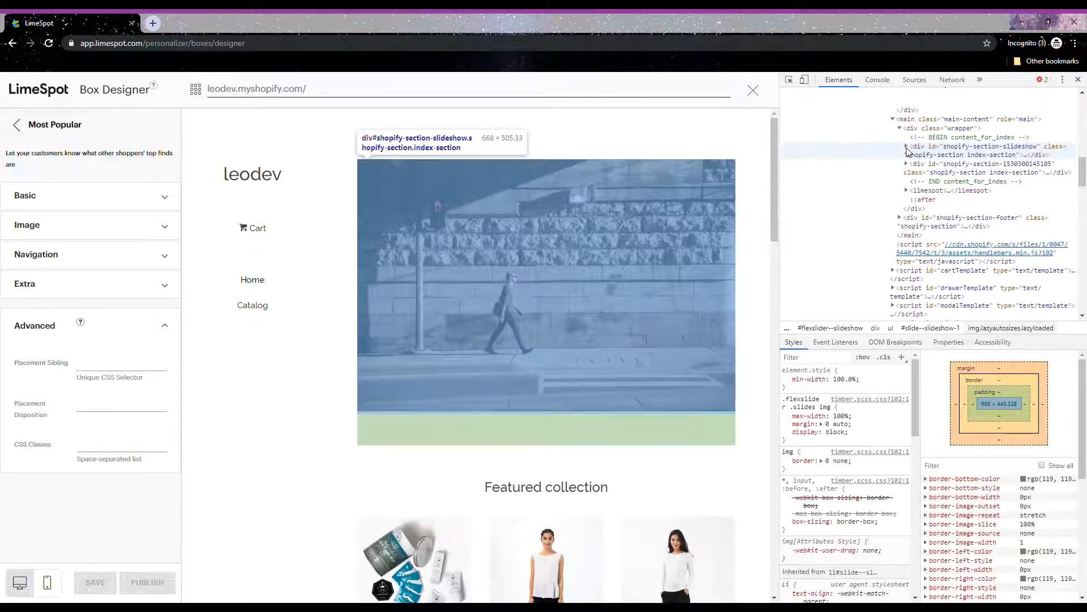
{"action": "left_click", "coordinate": [907, 146]}
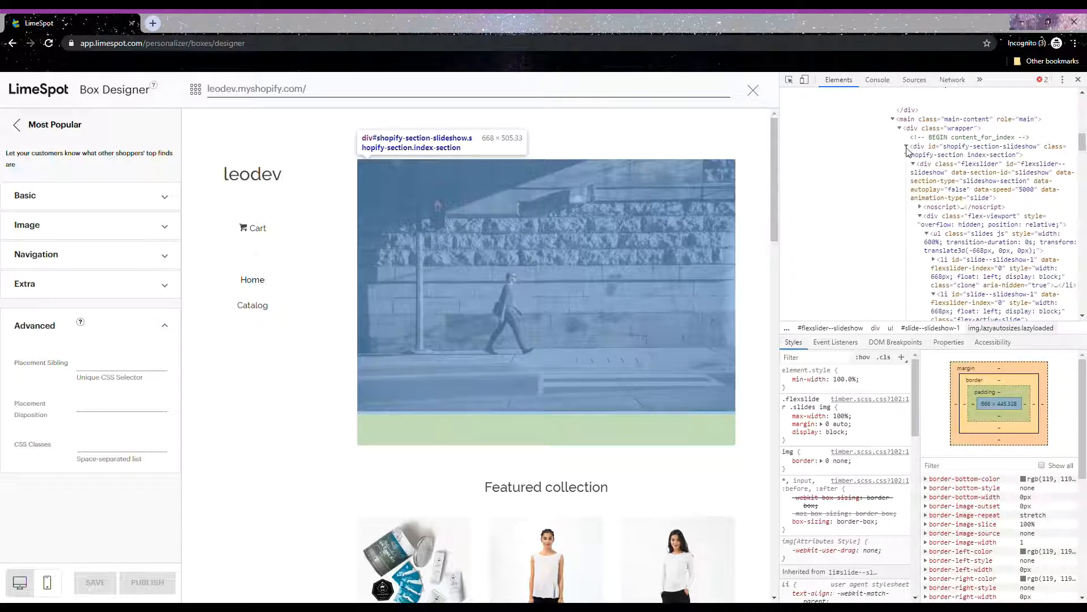
{"action": "mouse_move", "coordinate": [933, 216]}
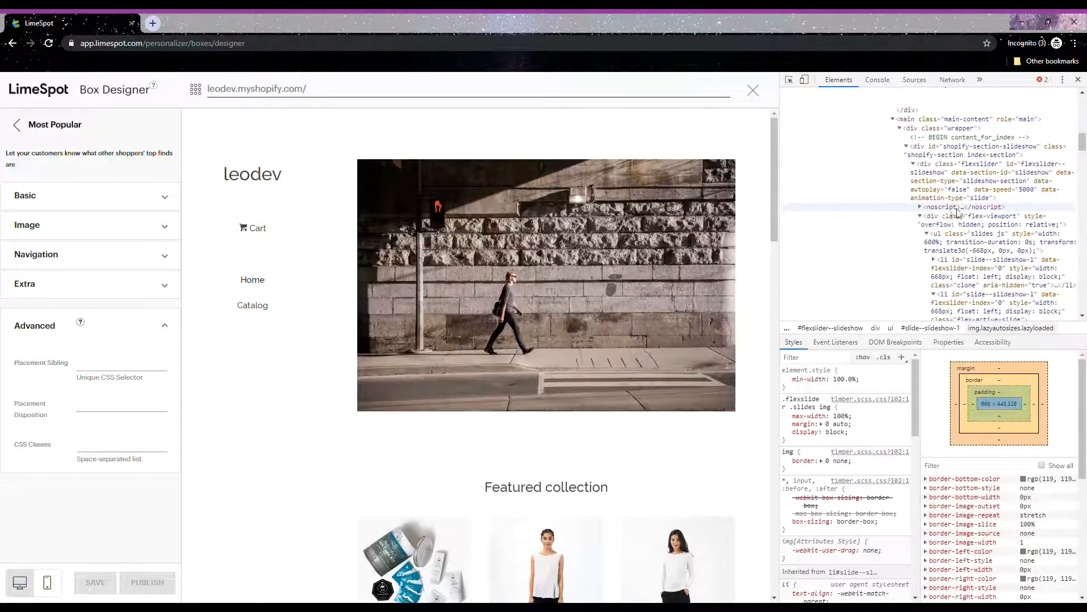
{"action": "mouse_move", "coordinate": [974, 220]}
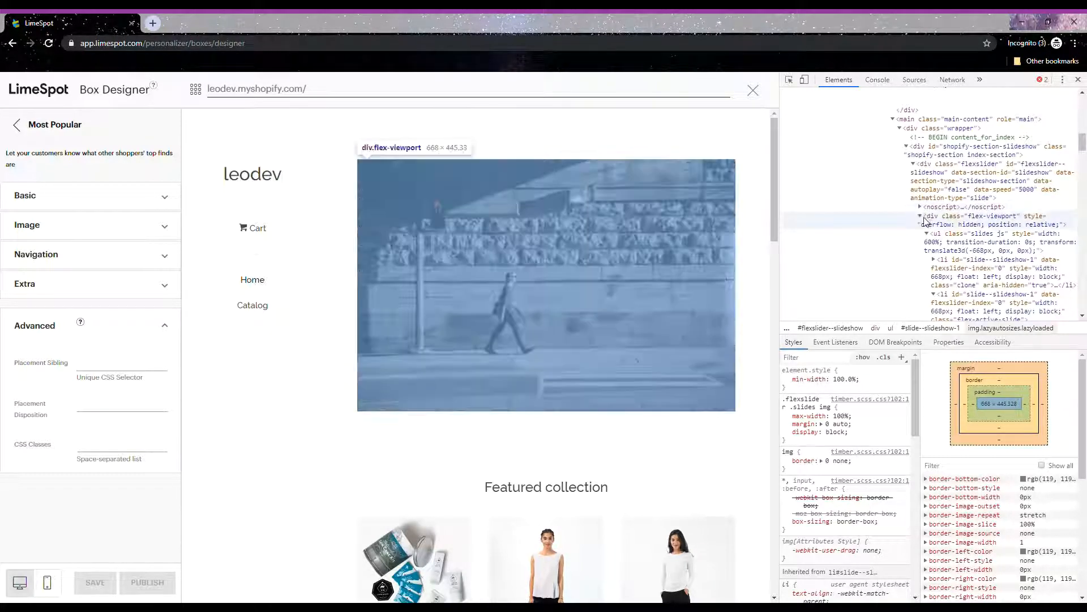
{"action": "left_click", "coordinate": [921, 216]}
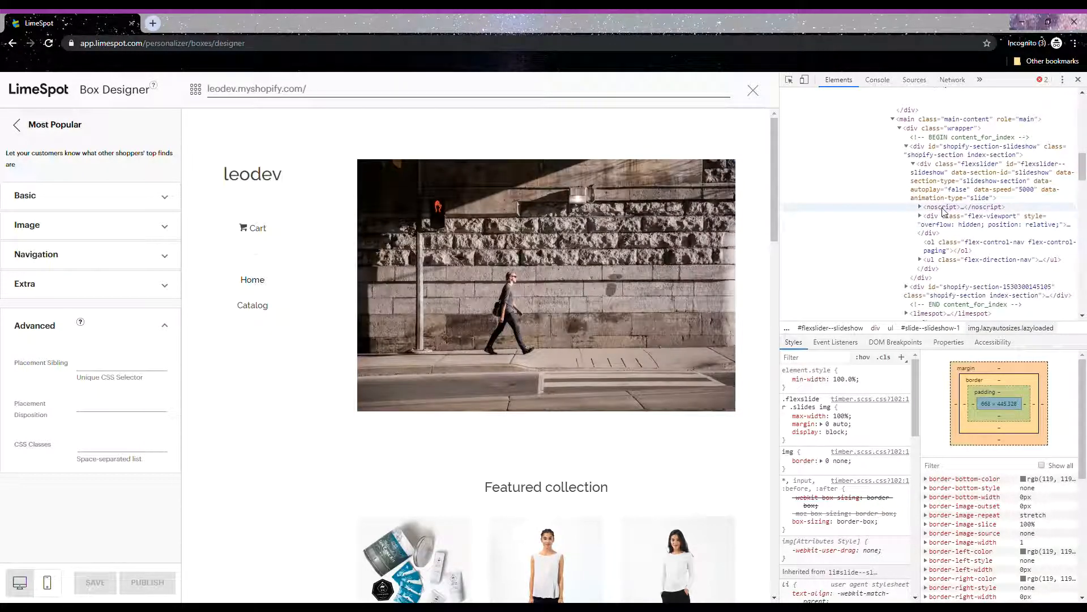
{"action": "mouse_move", "coordinate": [939, 172]}
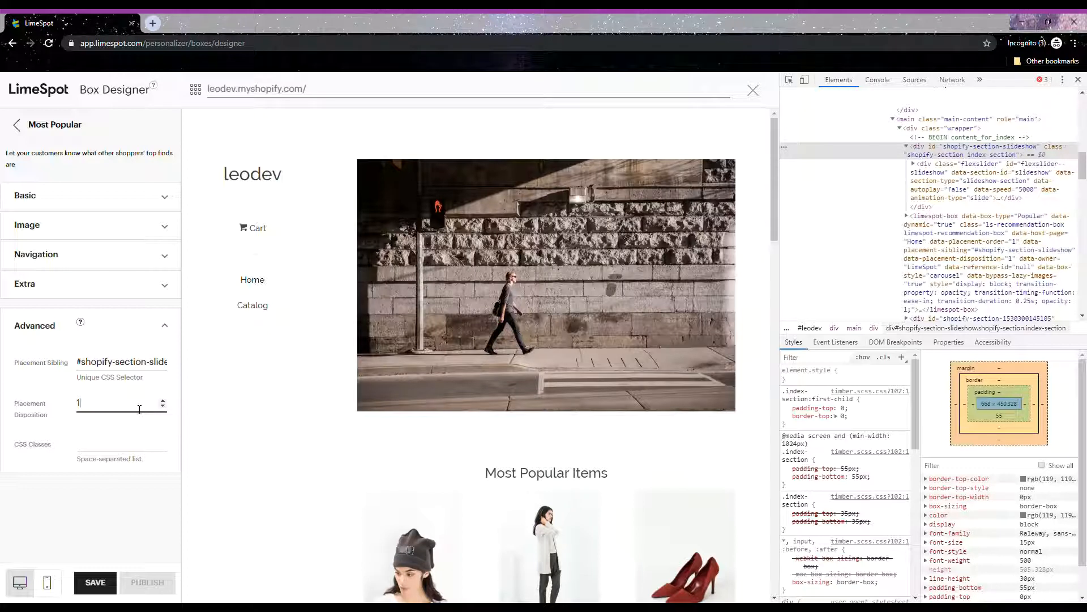
{"action": "left_click", "coordinate": [121, 447]}
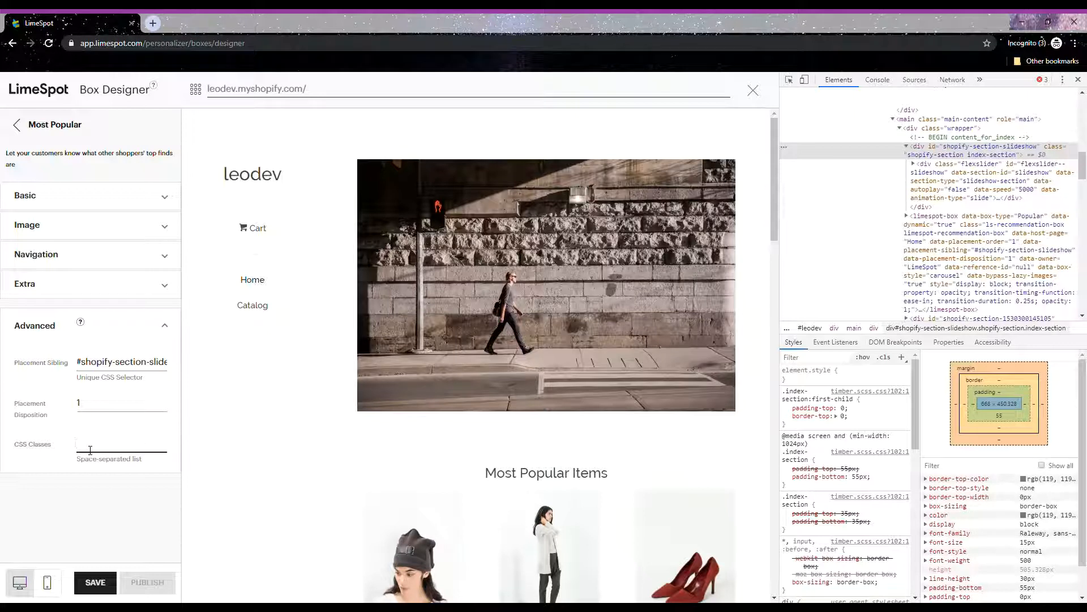
{"action": "left_click", "coordinate": [122, 444]}
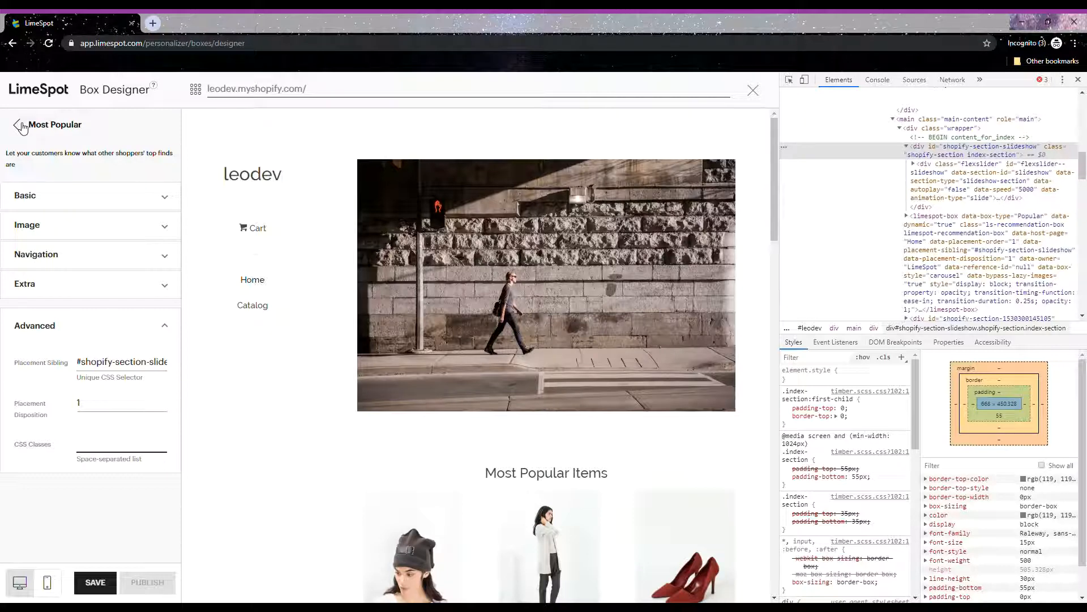
Step: Go back, view Home Settings' Advanced section, then return to the home page box list
{"action": "left_click", "coordinate": [13, 126]}
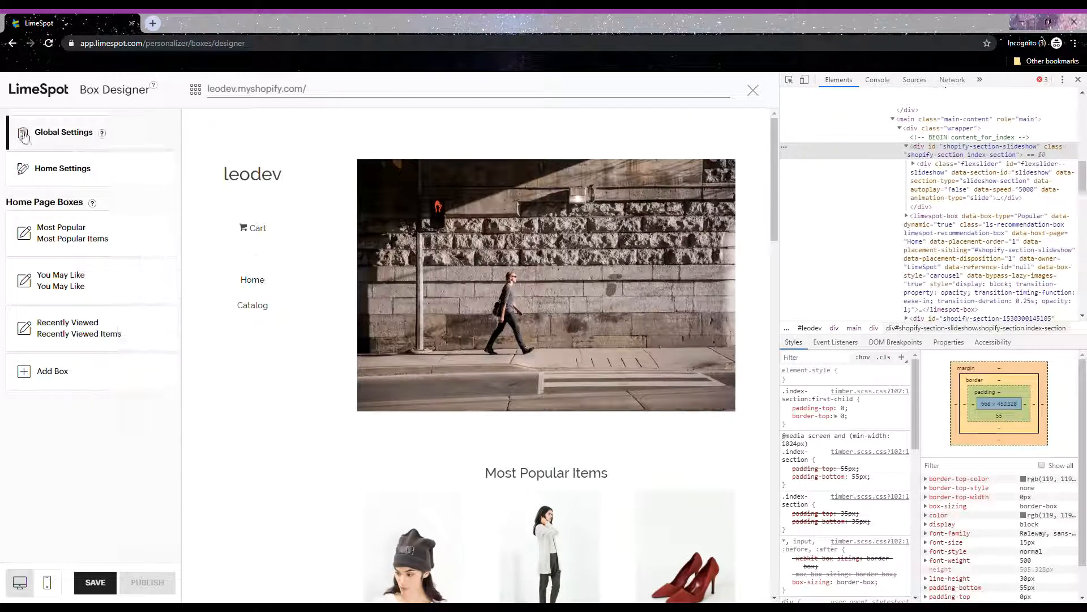
{"action": "left_click", "coordinate": [62, 169]}
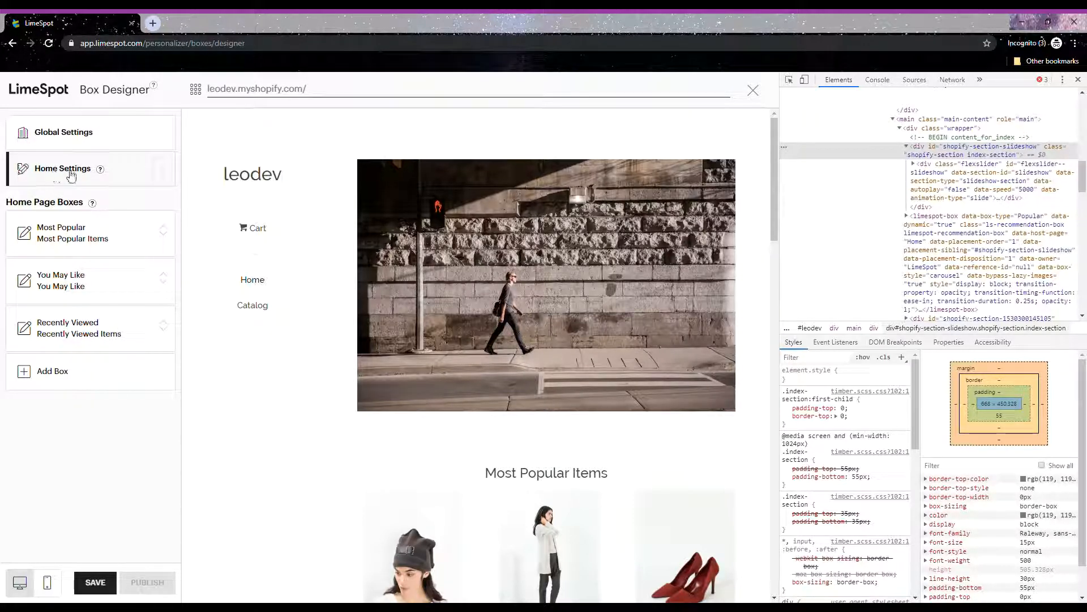
{"action": "left_click", "coordinate": [62, 169]}
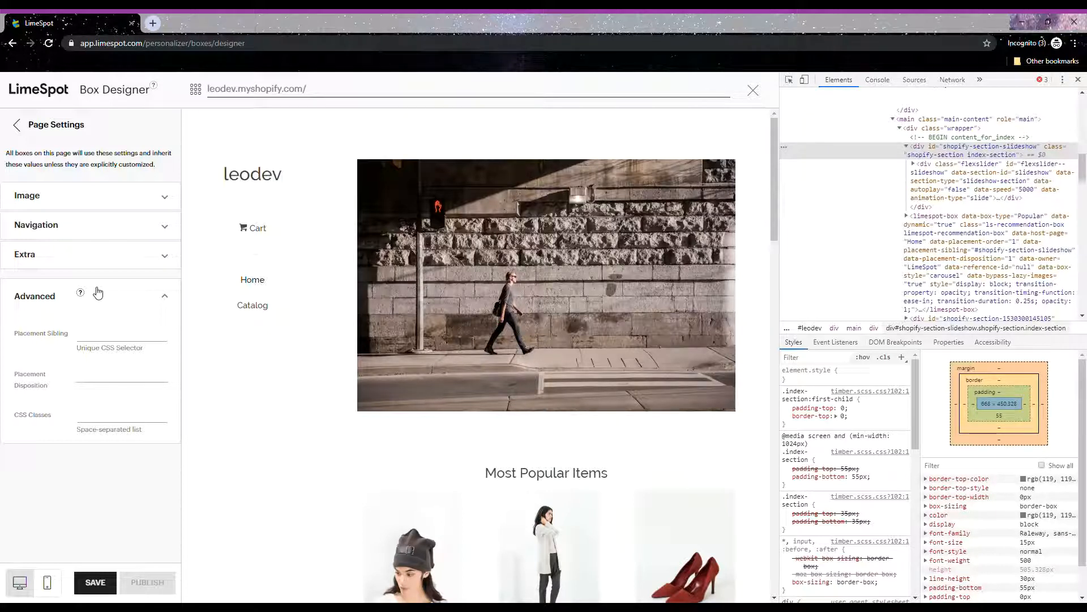
{"action": "mouse_move", "coordinate": [78, 272]}
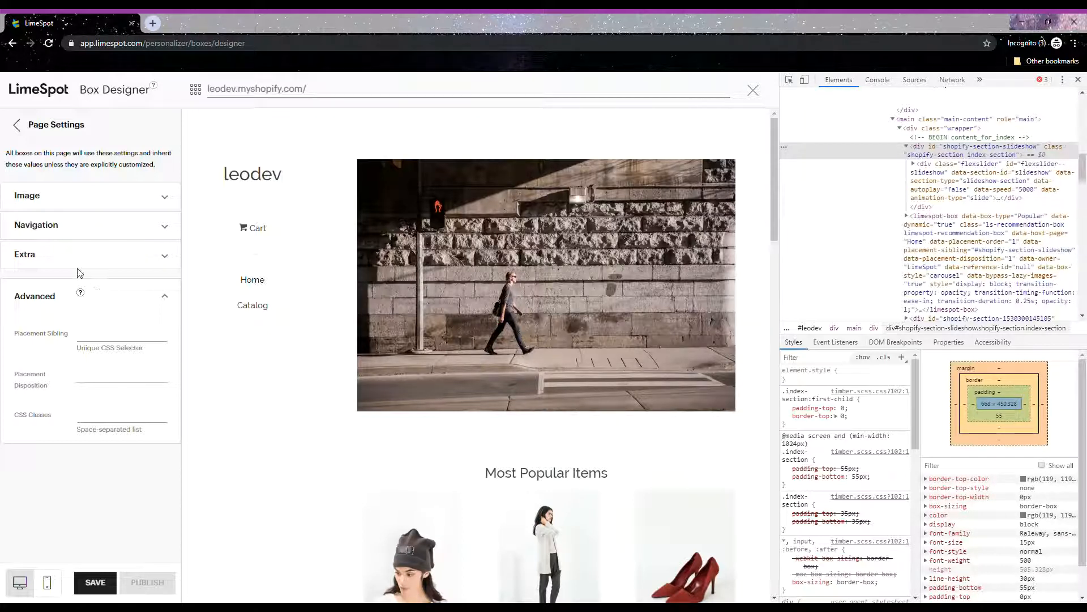
{"action": "left_click", "coordinate": [15, 124]}
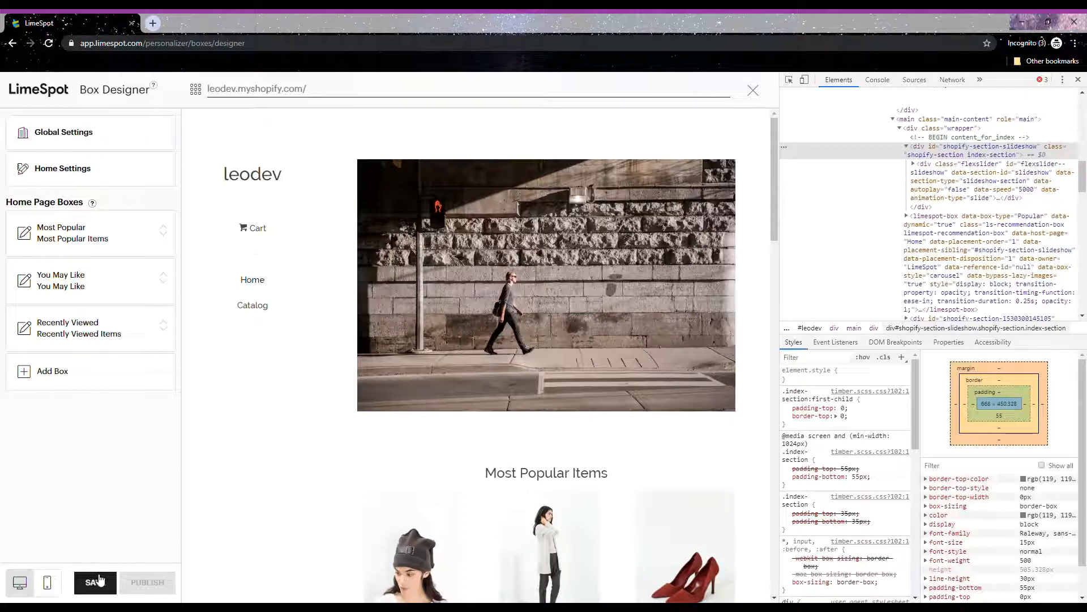
Step: Save the Most Popular placement changes and publish them to the live store
{"action": "left_click", "coordinate": [95, 583]}
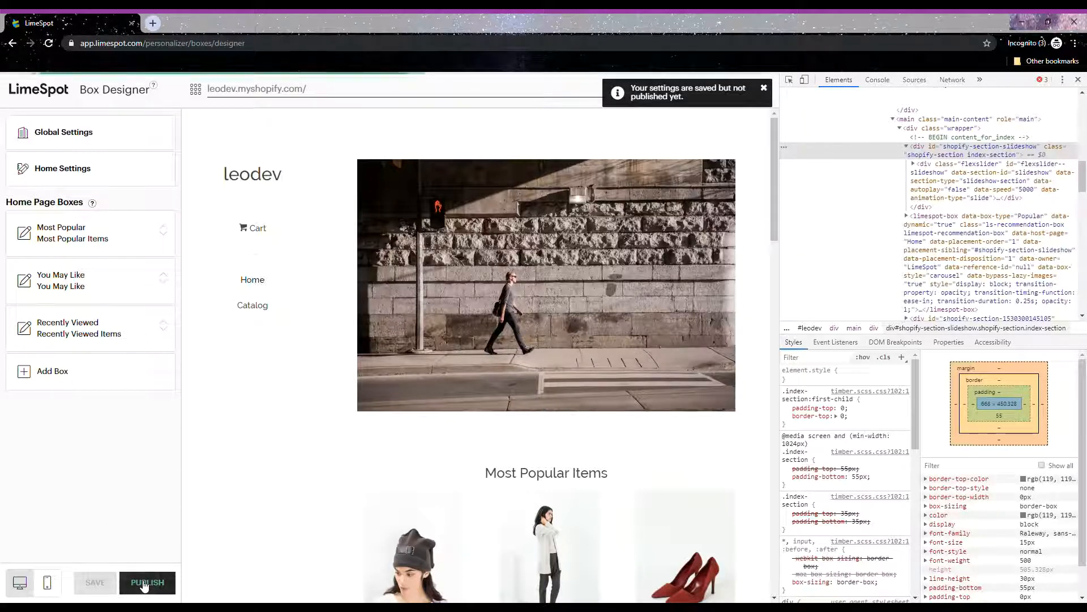
{"action": "left_click", "coordinate": [148, 581]}
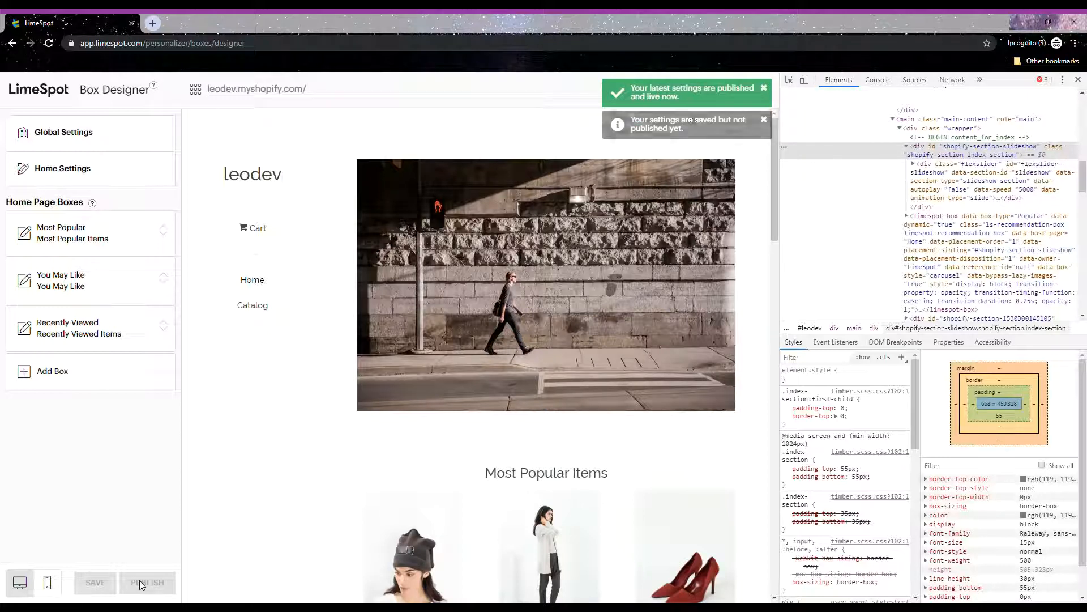
{"action": "left_click", "coordinate": [763, 89]}
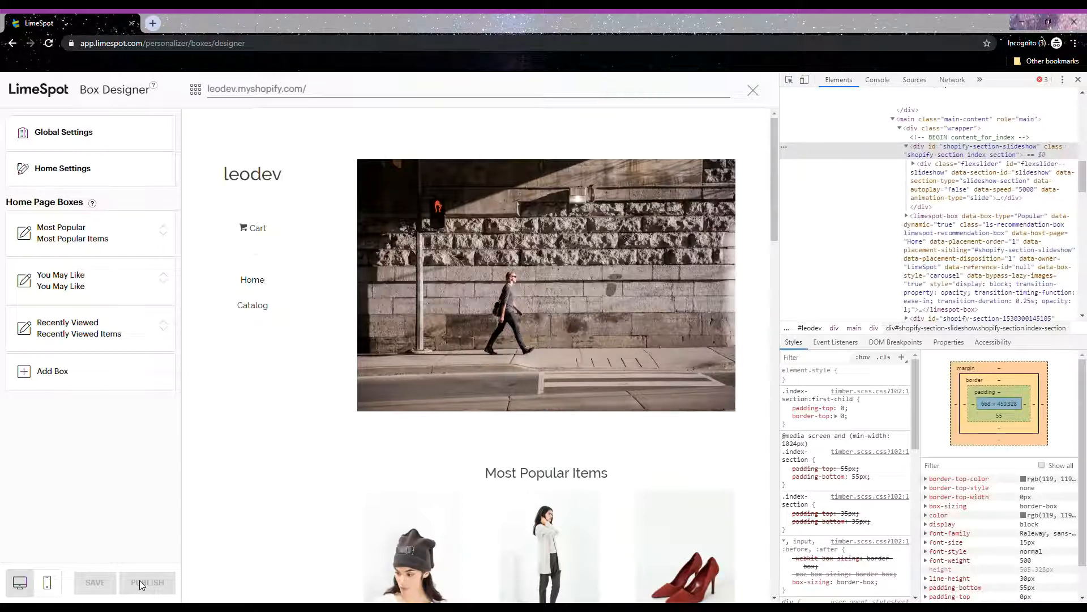